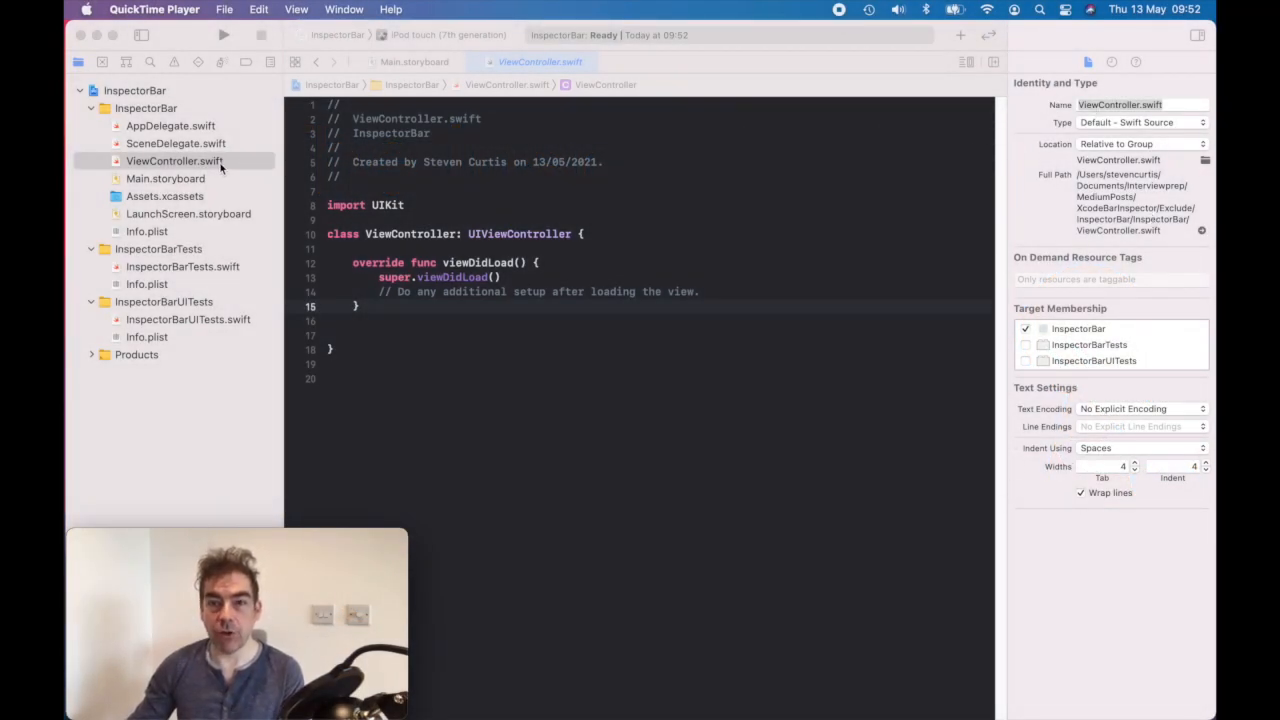
mouse_move(1052, 224)
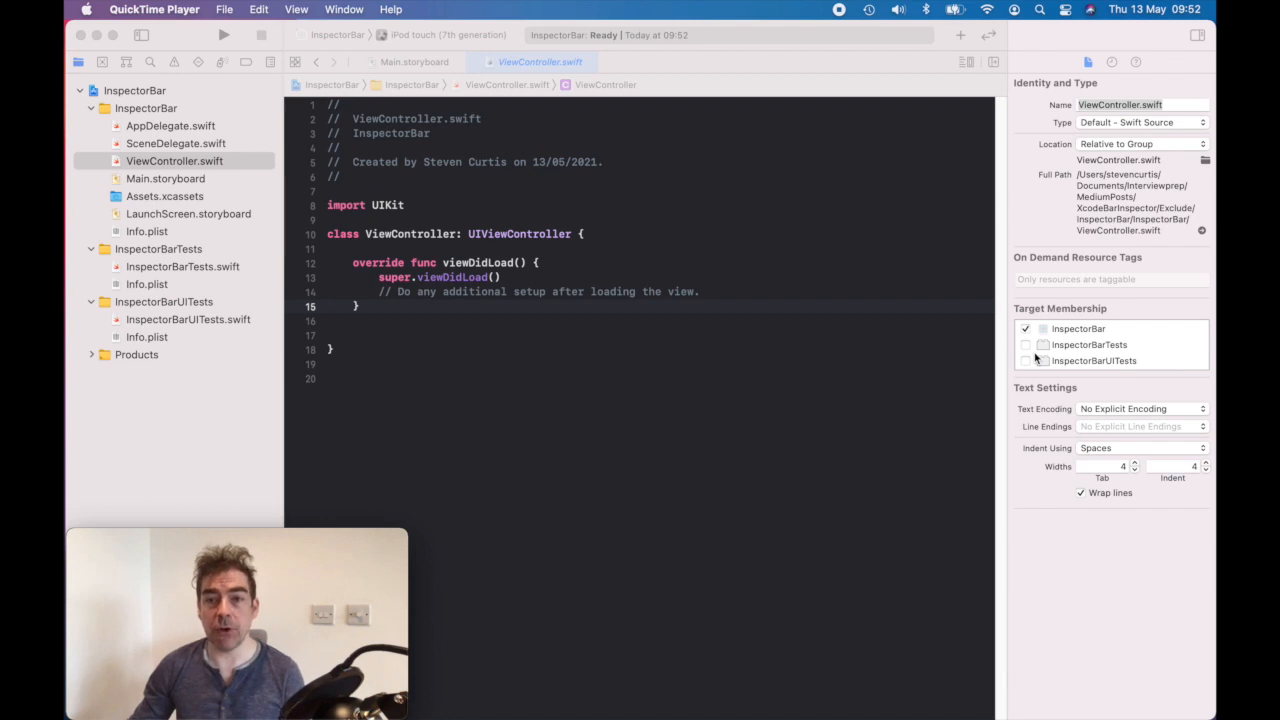
mouse_move(980, 204)
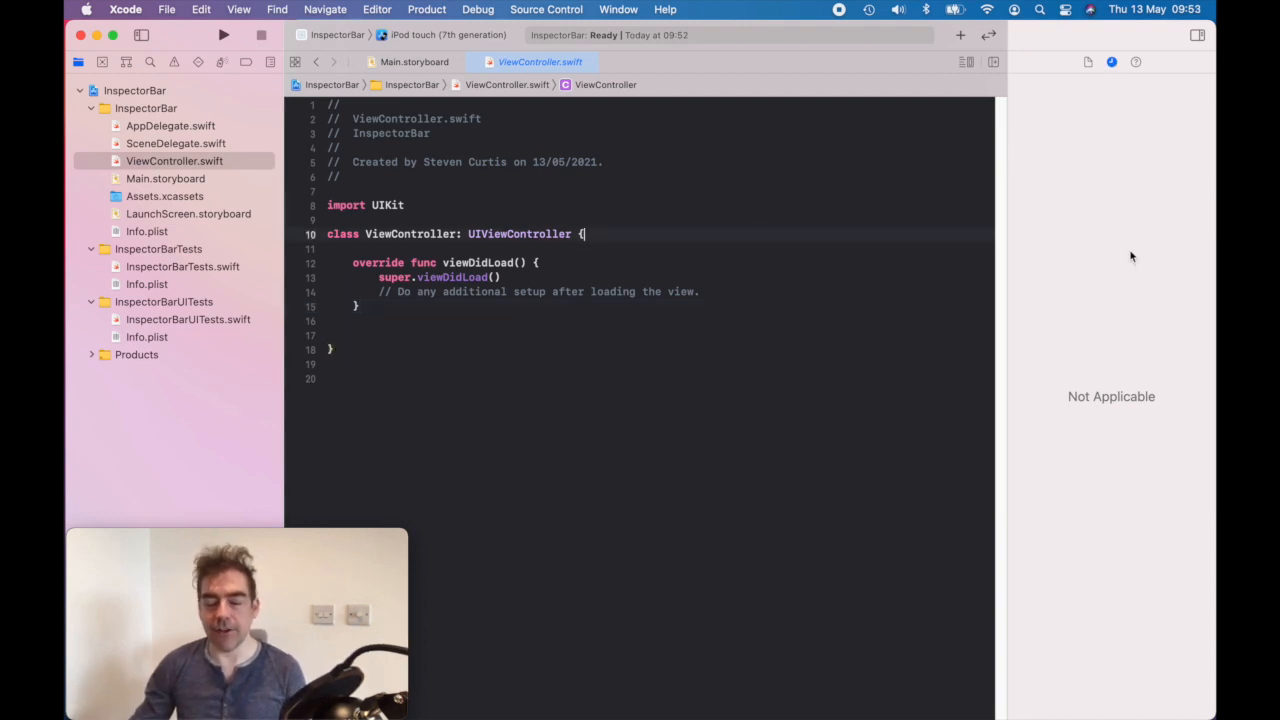
mouse_move(1084, 396)
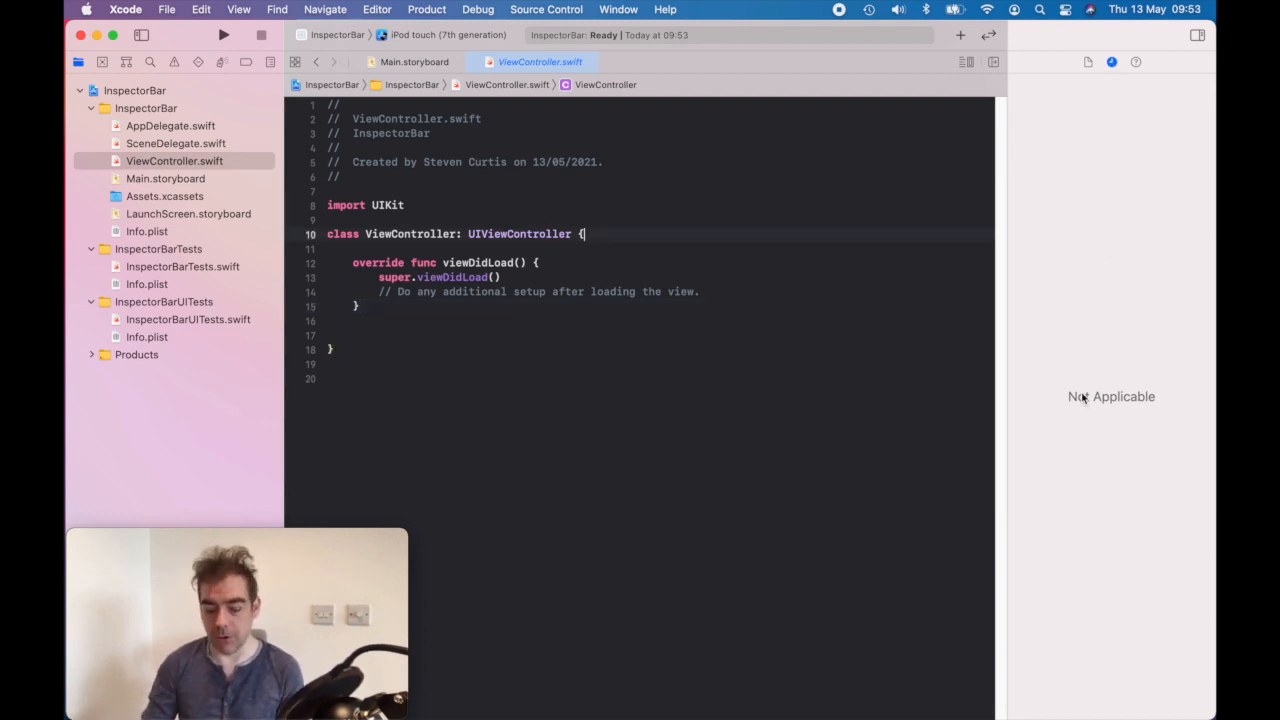
Show Quick Help for viewDidLoad, then UIViewController's summary, declaration and discussion
left_click(1136, 62)
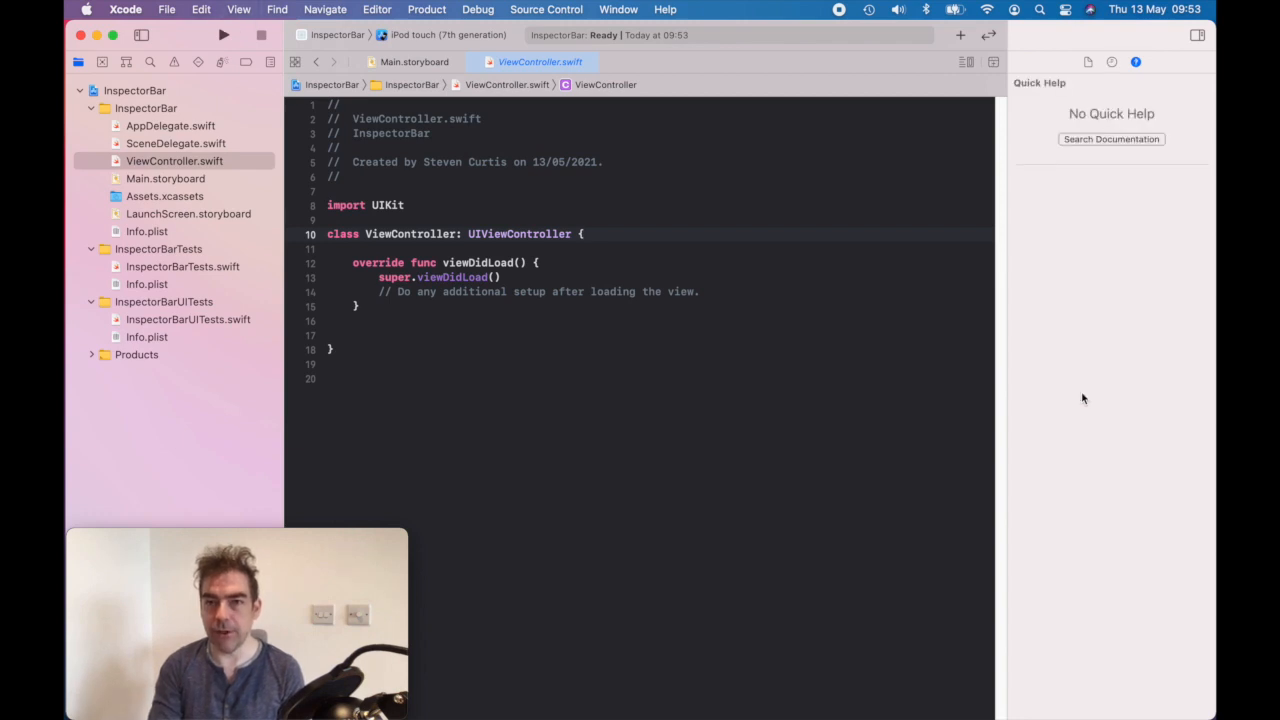
mouse_move(436, 276)
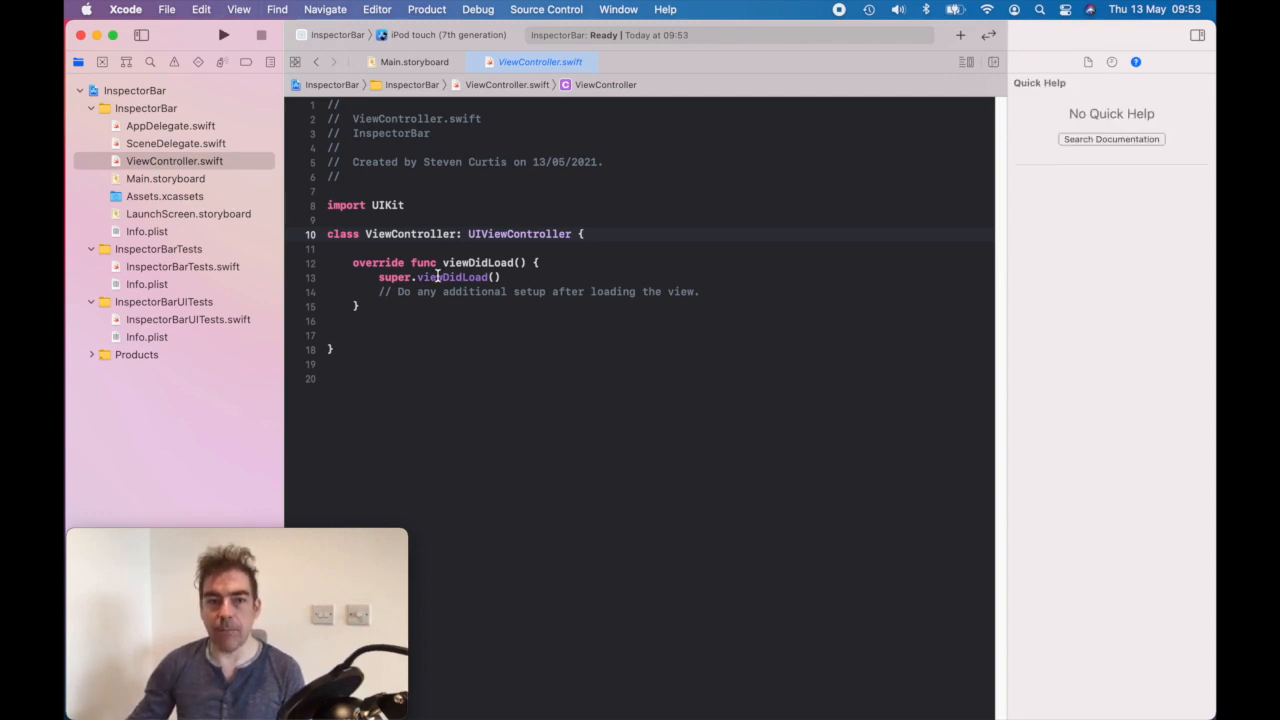
left_click(478, 262)
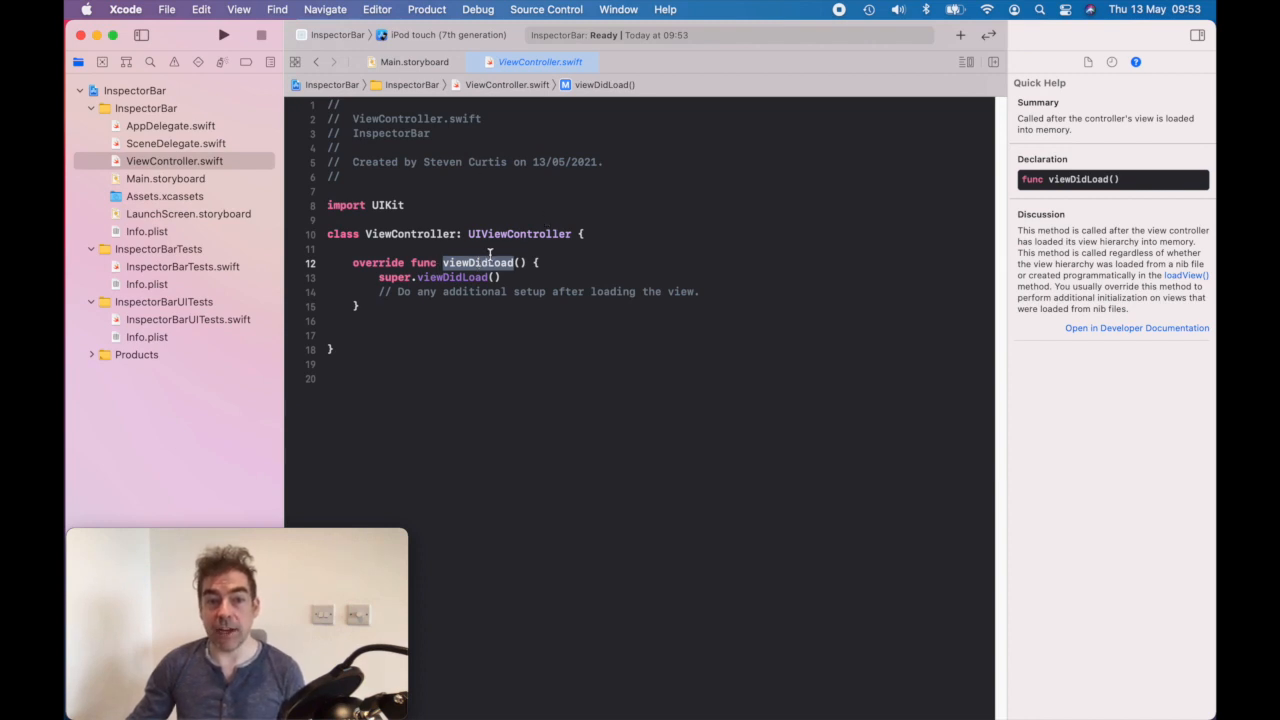
mouse_move(1060, 96)
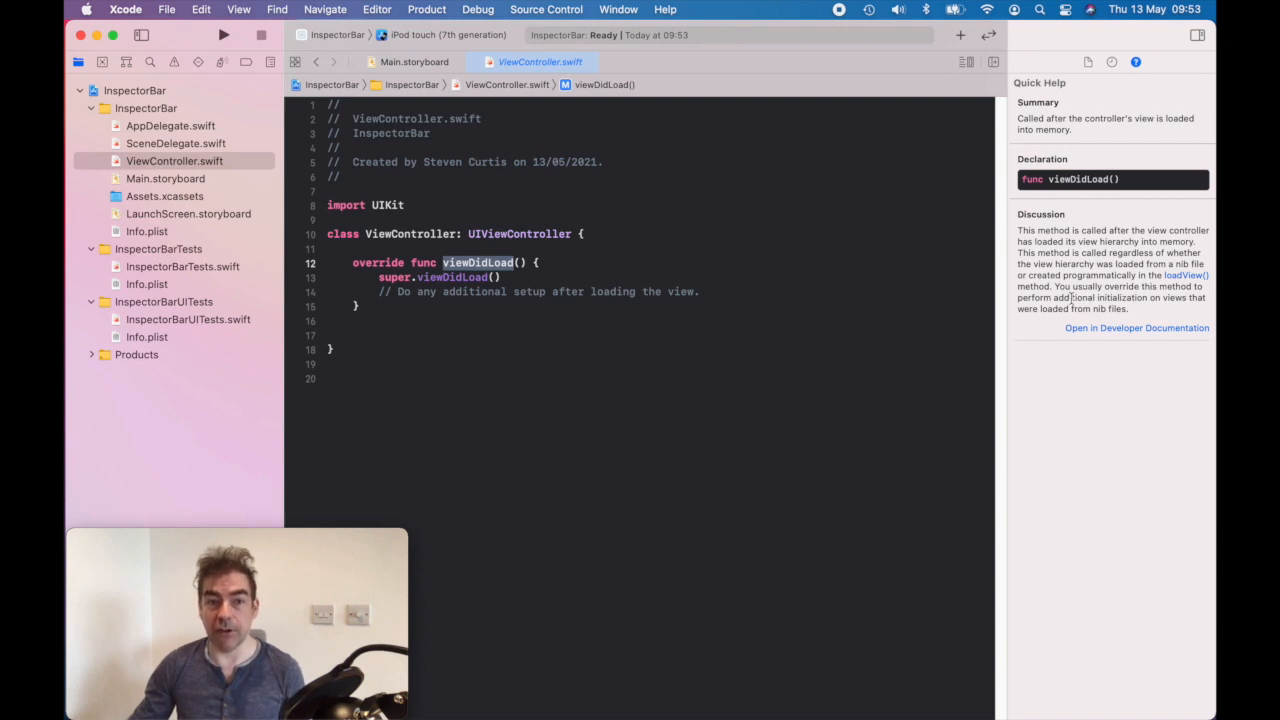
double_click(520, 232)
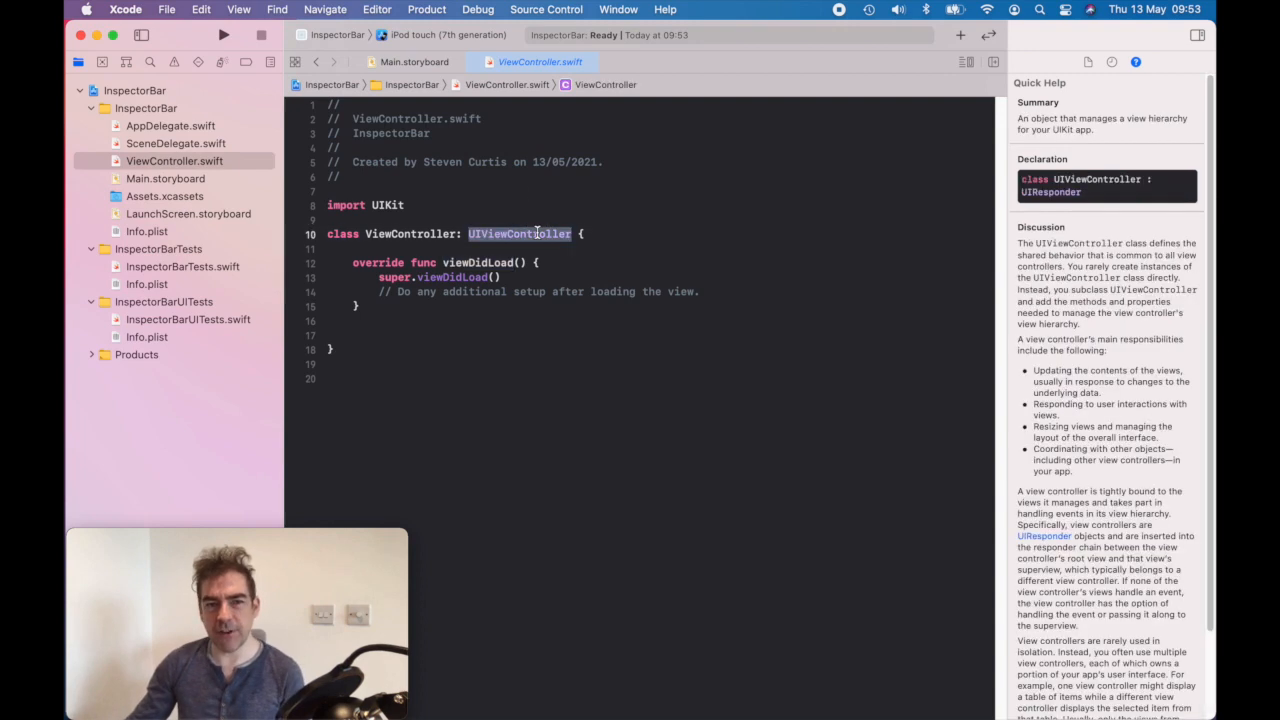
scroll("down", 3)
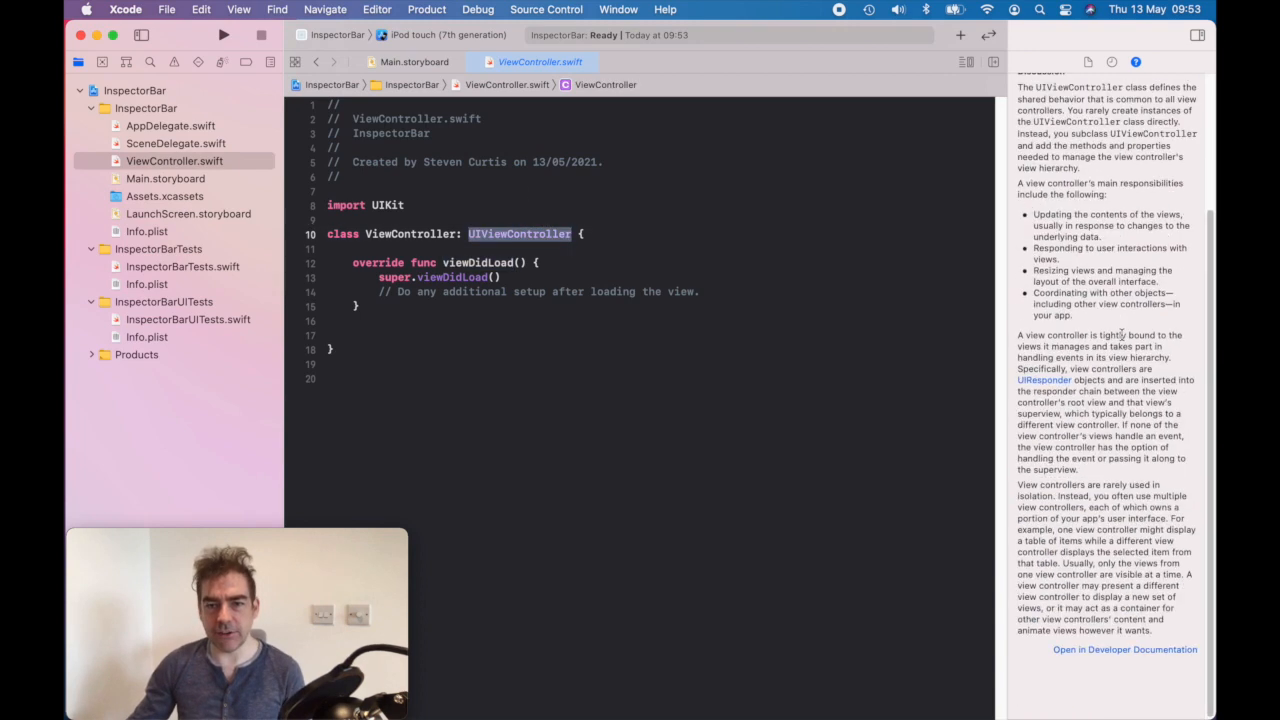
scroll("up", 3)
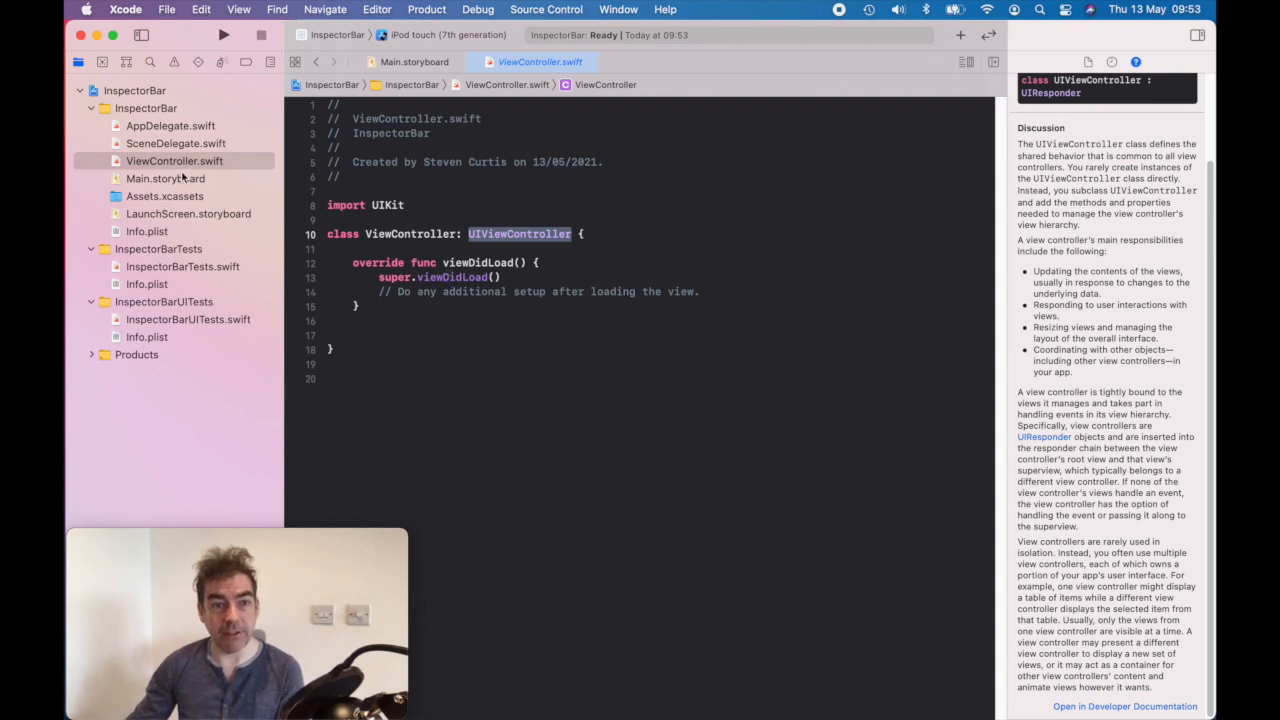
From the Object Library, drop a Label into the centre of the view controller's view
left_click(166, 178)
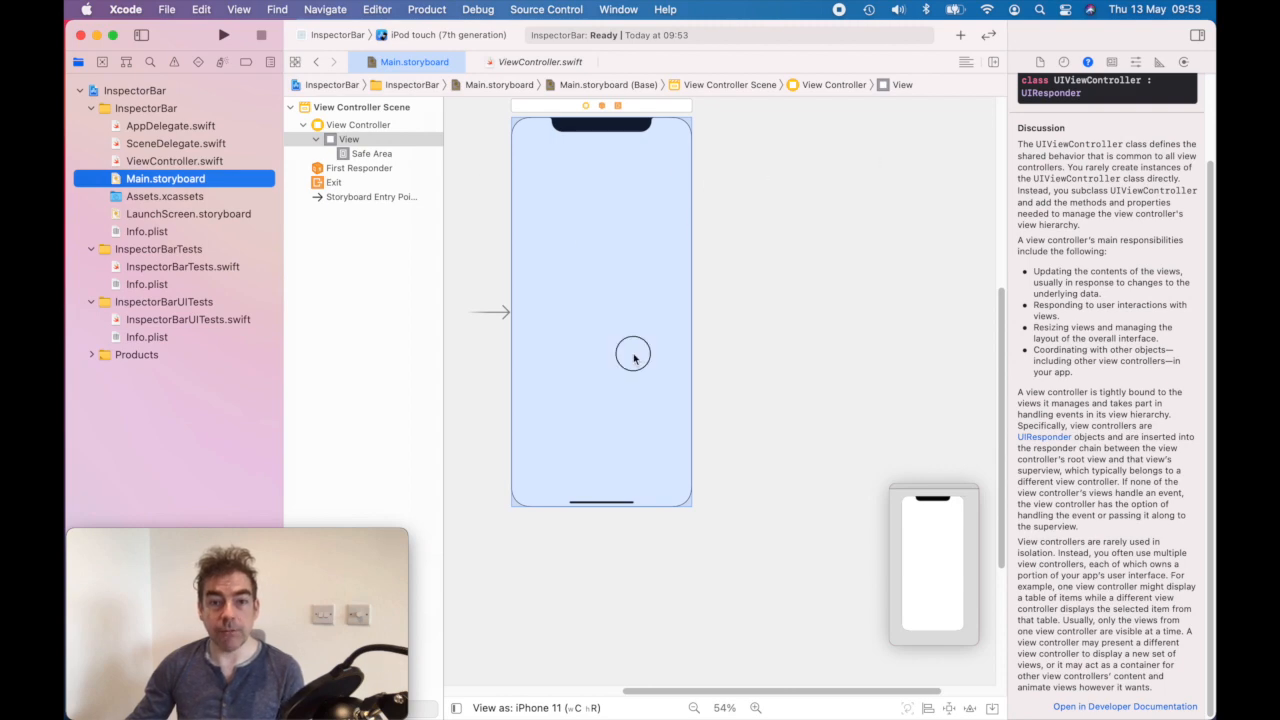
left_click(632, 352)
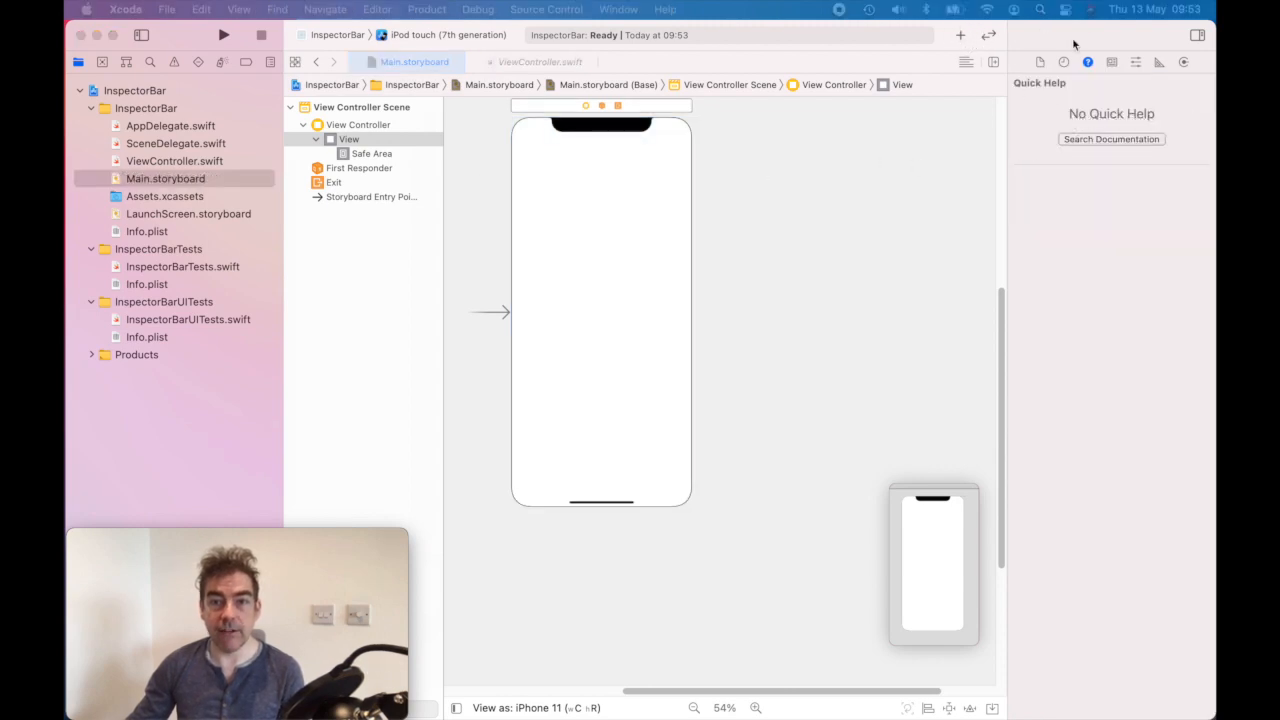
left_click(960, 36)
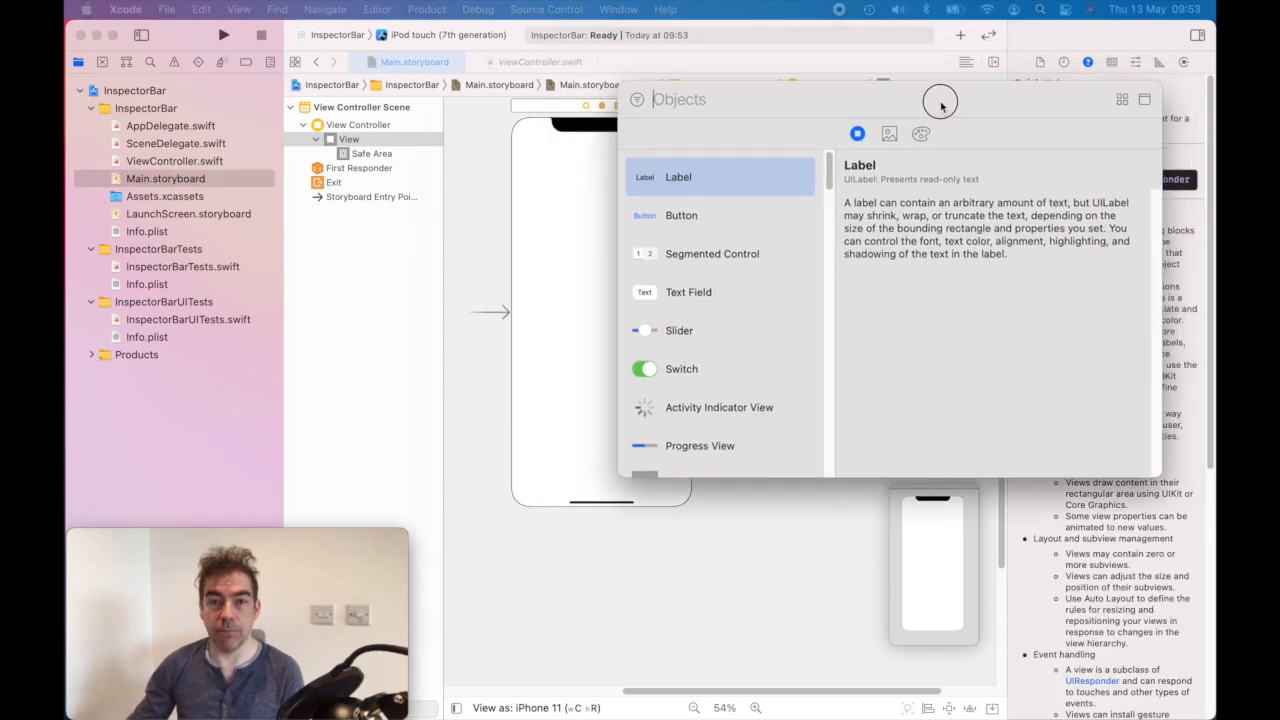
left_click_drag(678, 176, 600, 316)
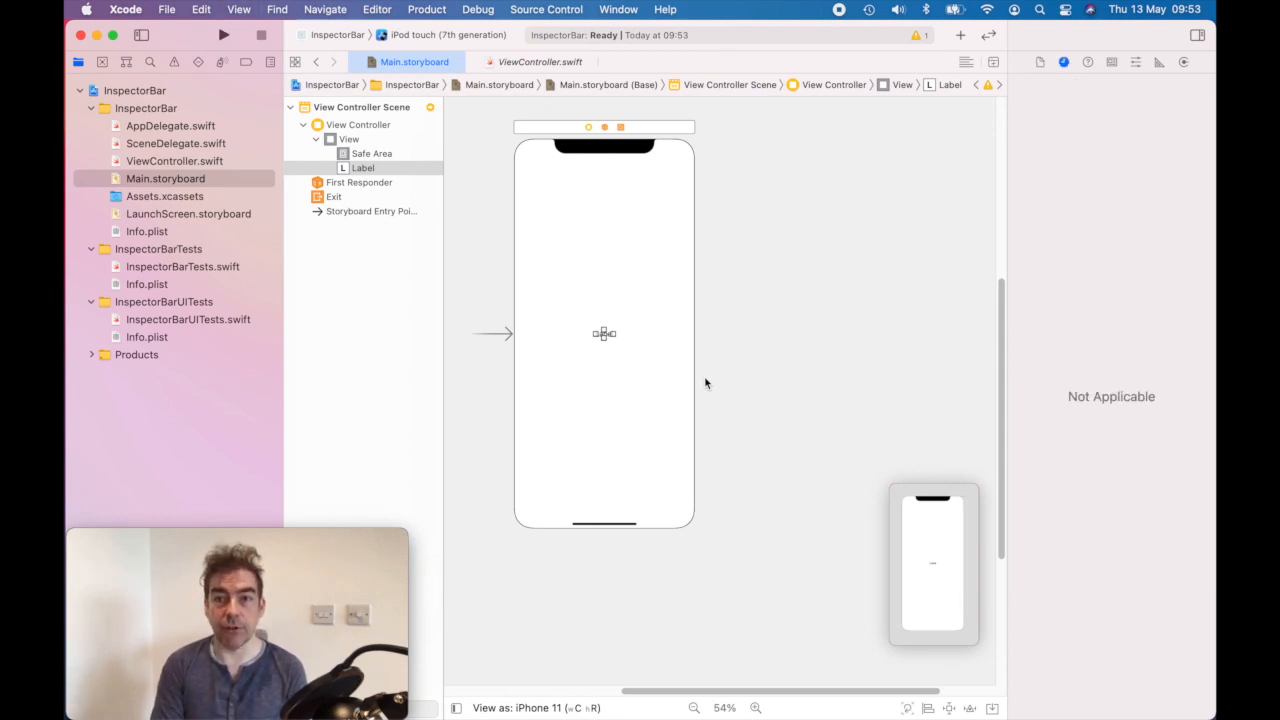
View the label's Quick Help, then its identity details with UILabel class and accessibility
left_click(1088, 62)
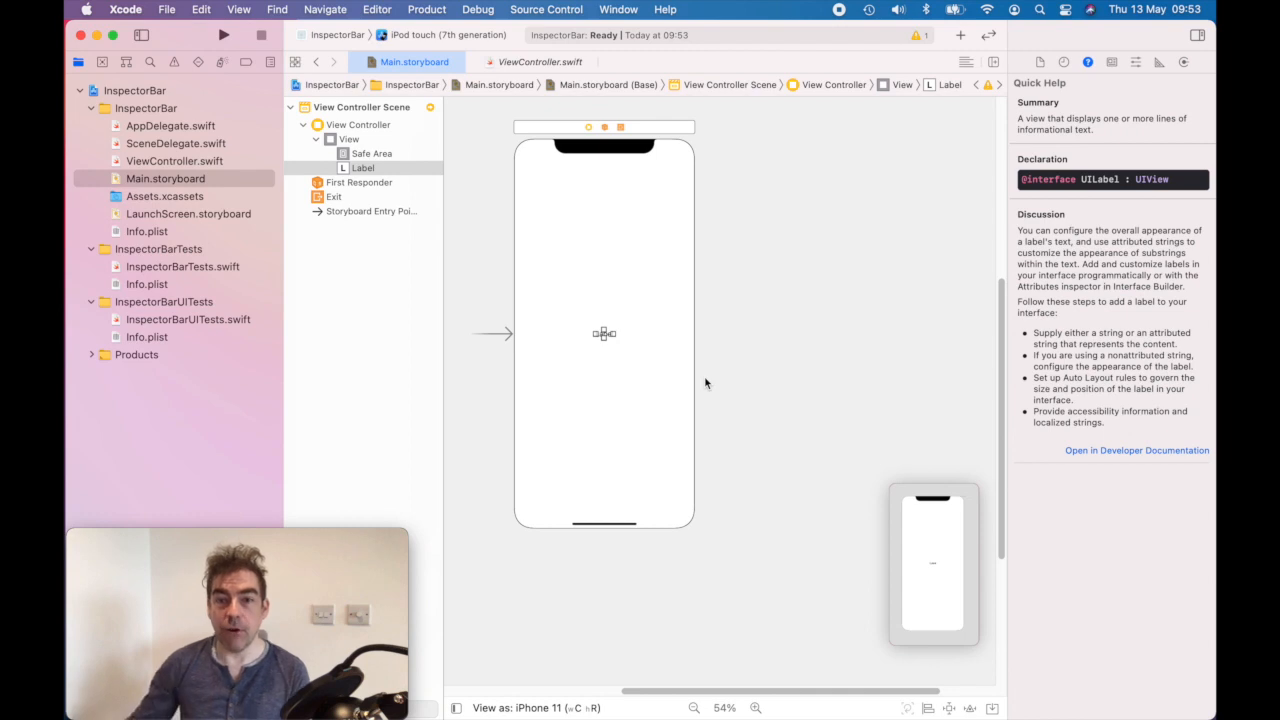
mouse_move(696, 260)
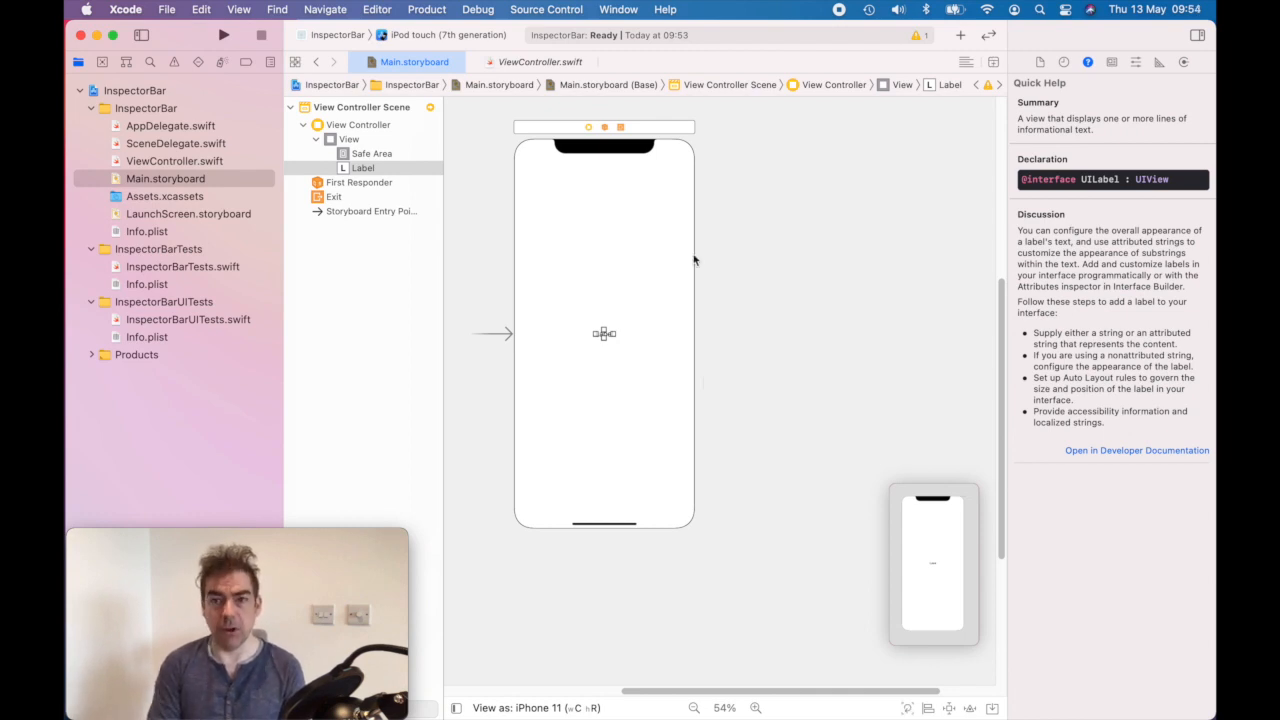
left_click(1088, 62)
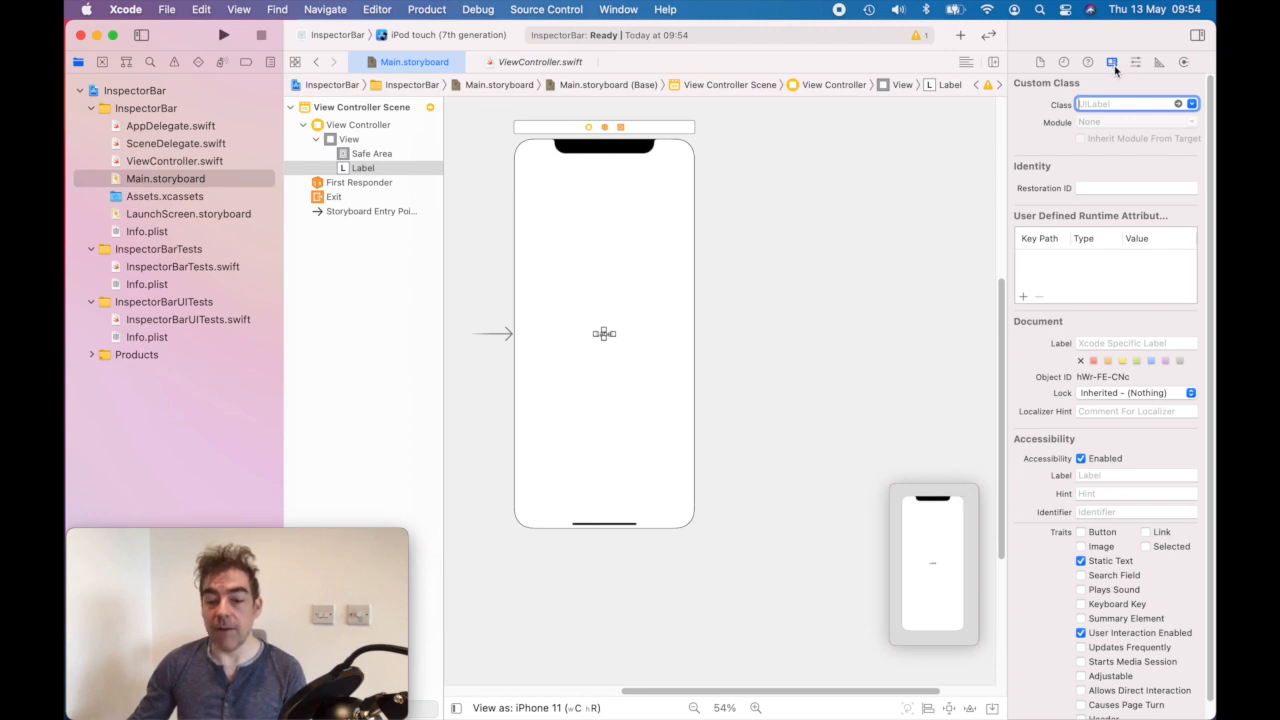
mouse_move(1176, 130)
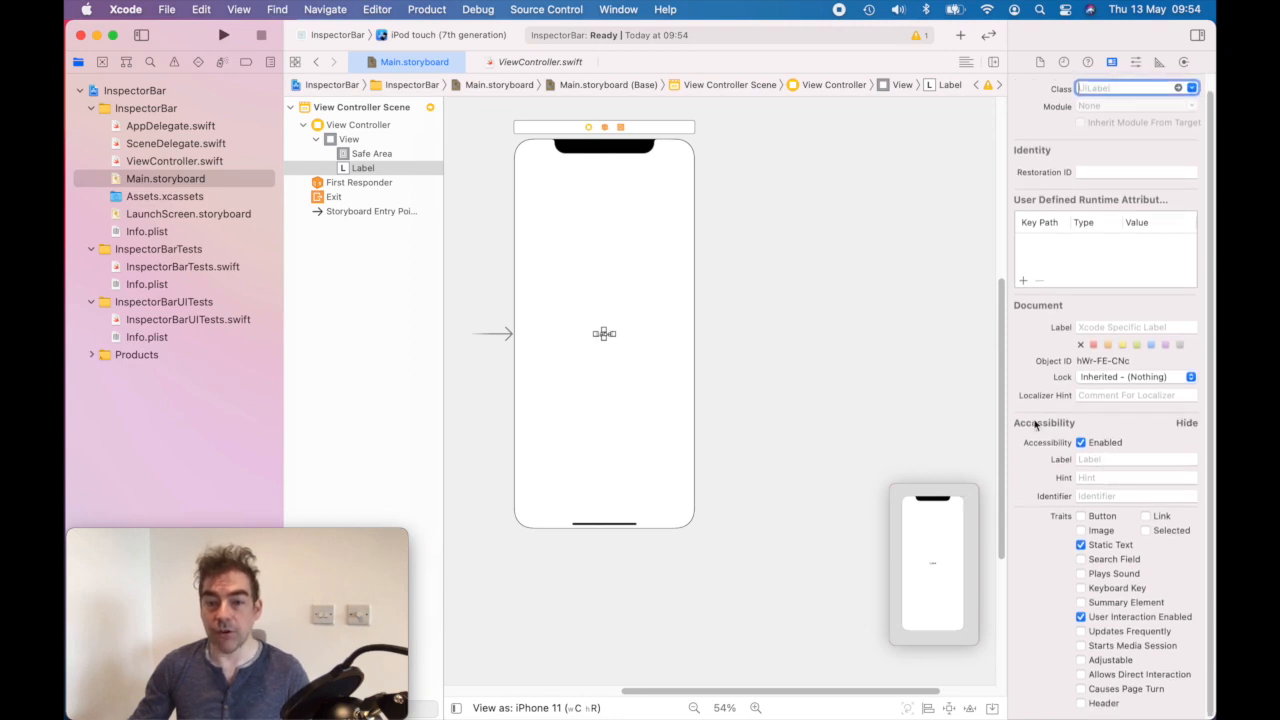
mouse_move(1148, 440)
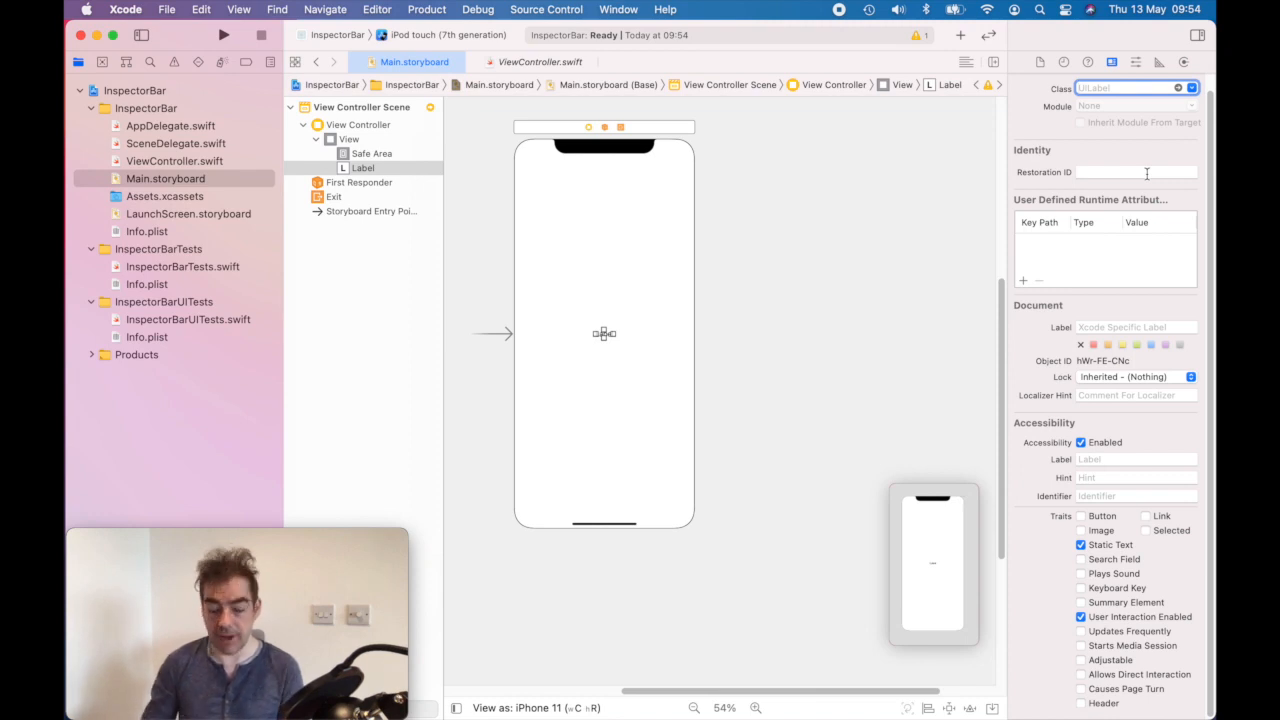
Display the label's attributes: plain text, colour, font, alignment and lines
left_click(840, 258)
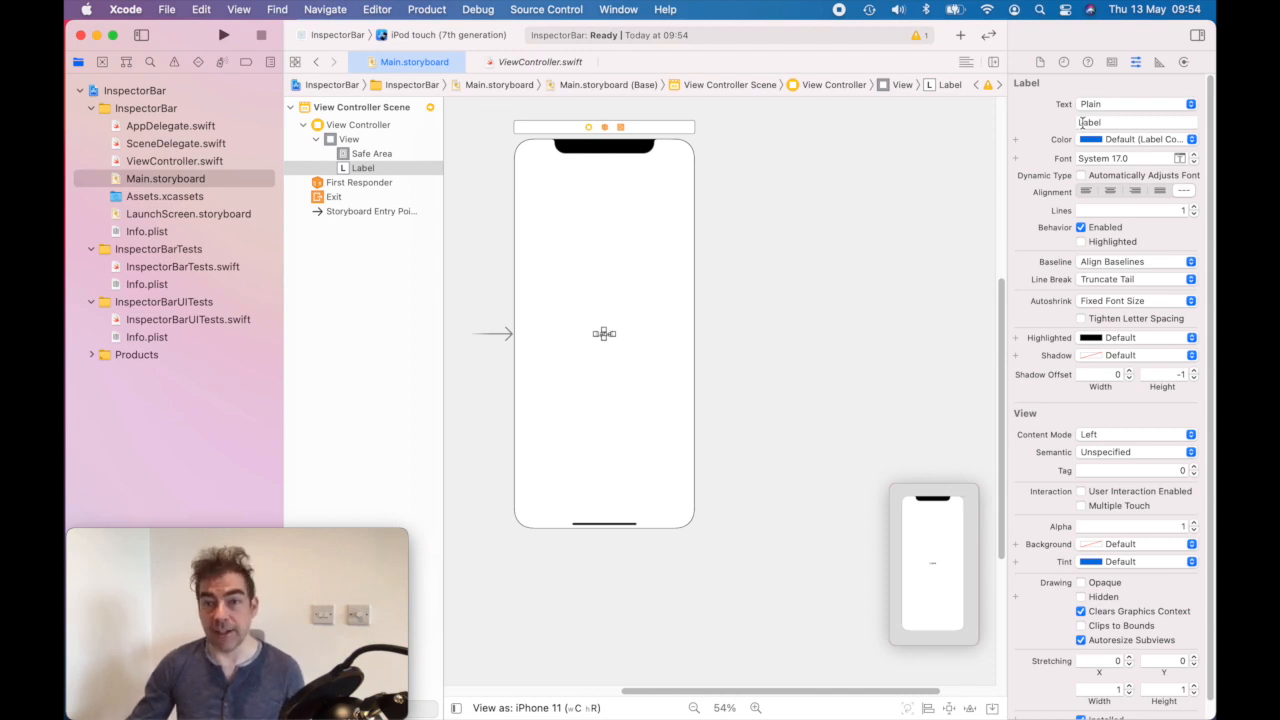
mouse_move(1060, 392)
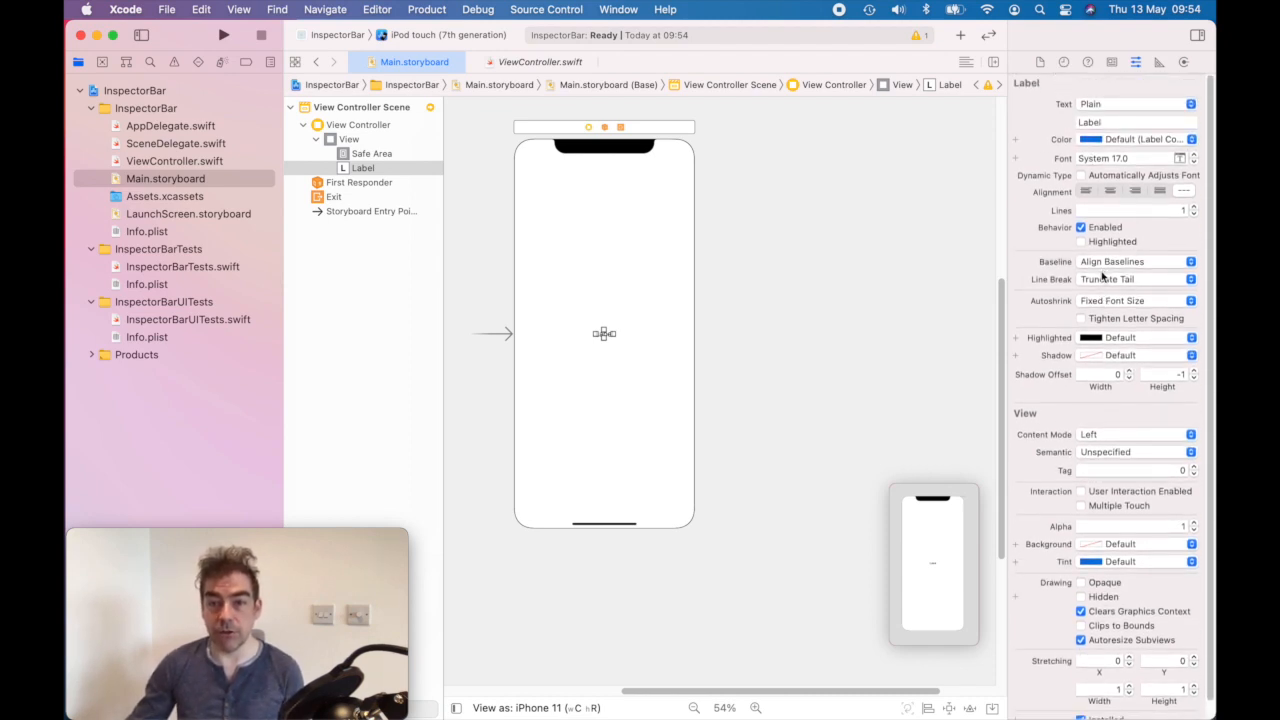
Display the label's frame rectangle, autoresizing and layout margins
left_click(1160, 62)
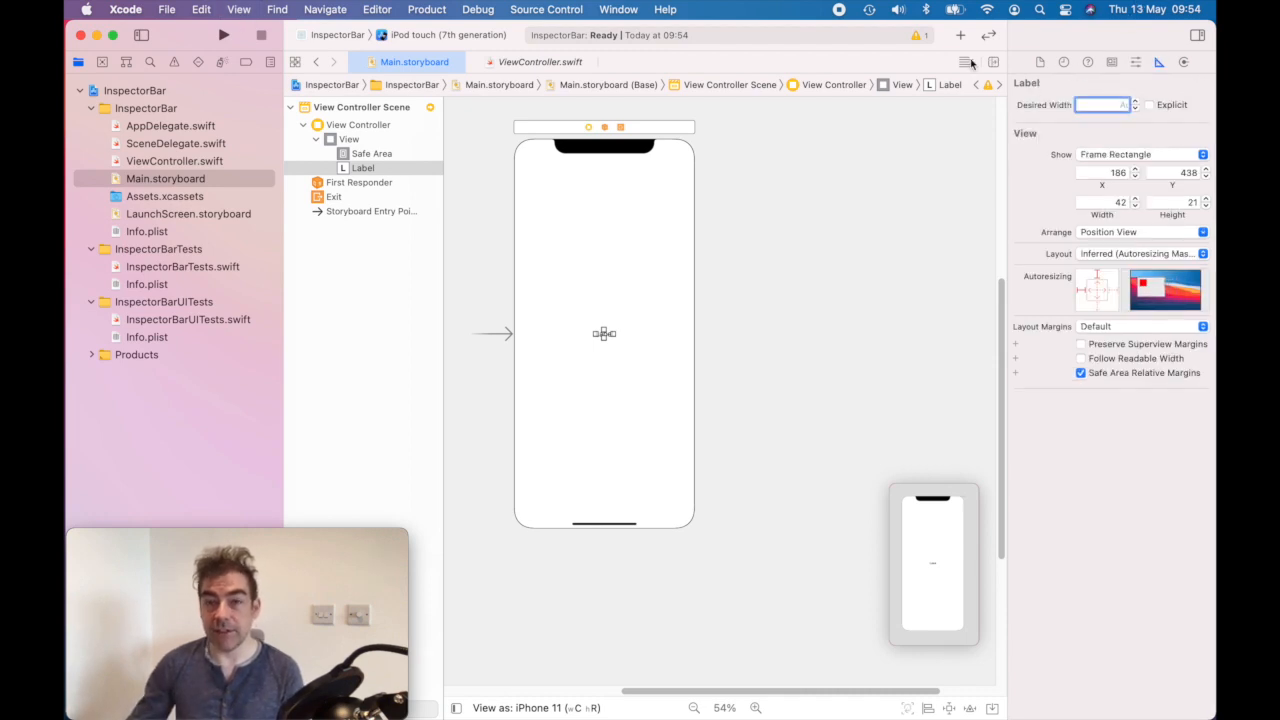
mouse_move(1156, 204)
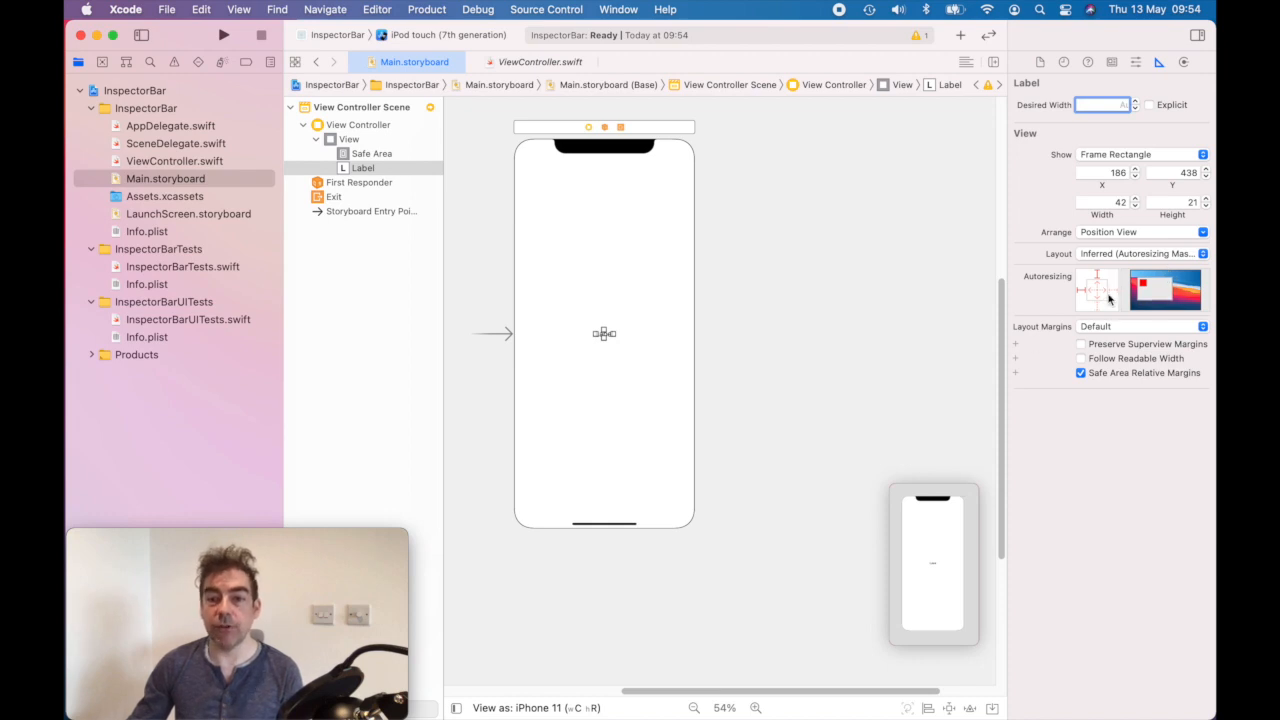
mouse_move(808, 276)
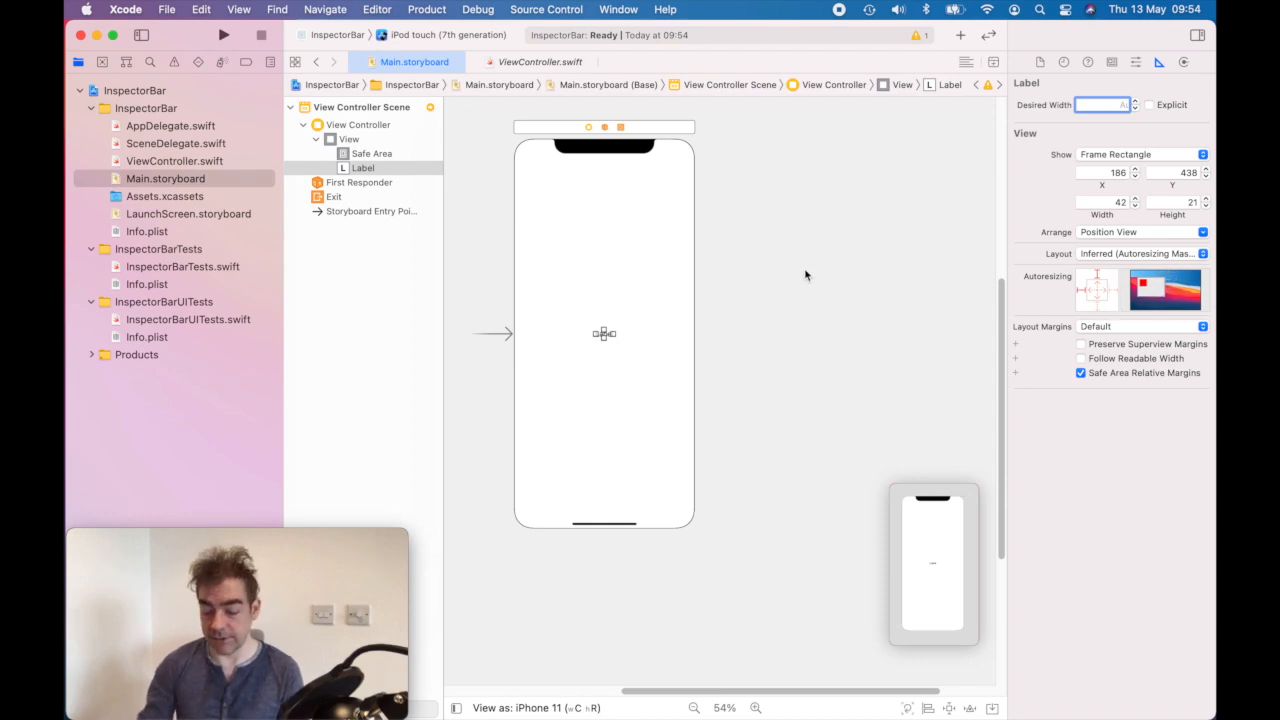
Show the label's connections and link the gestureRecognizers outlet collection to the label
left_click(1184, 62)
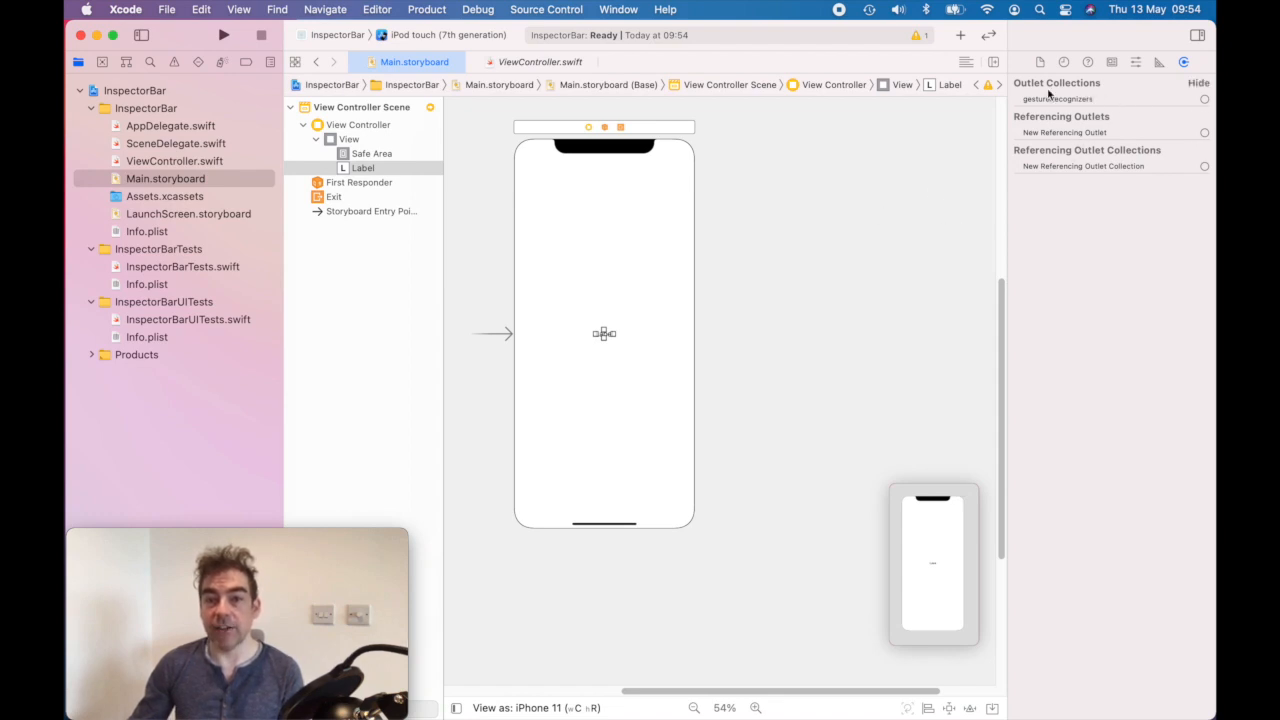
left_click_drag(1204, 100, 612, 320)
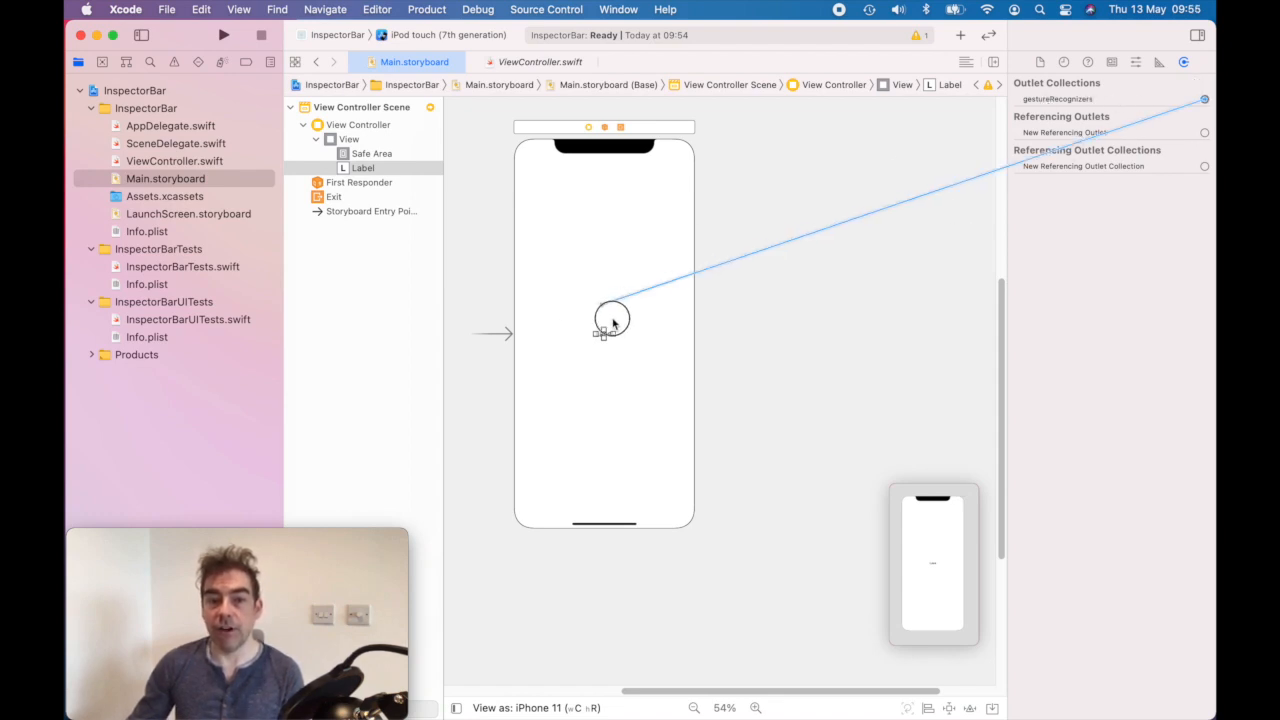
left_click_drag(612, 320, 362, 166)
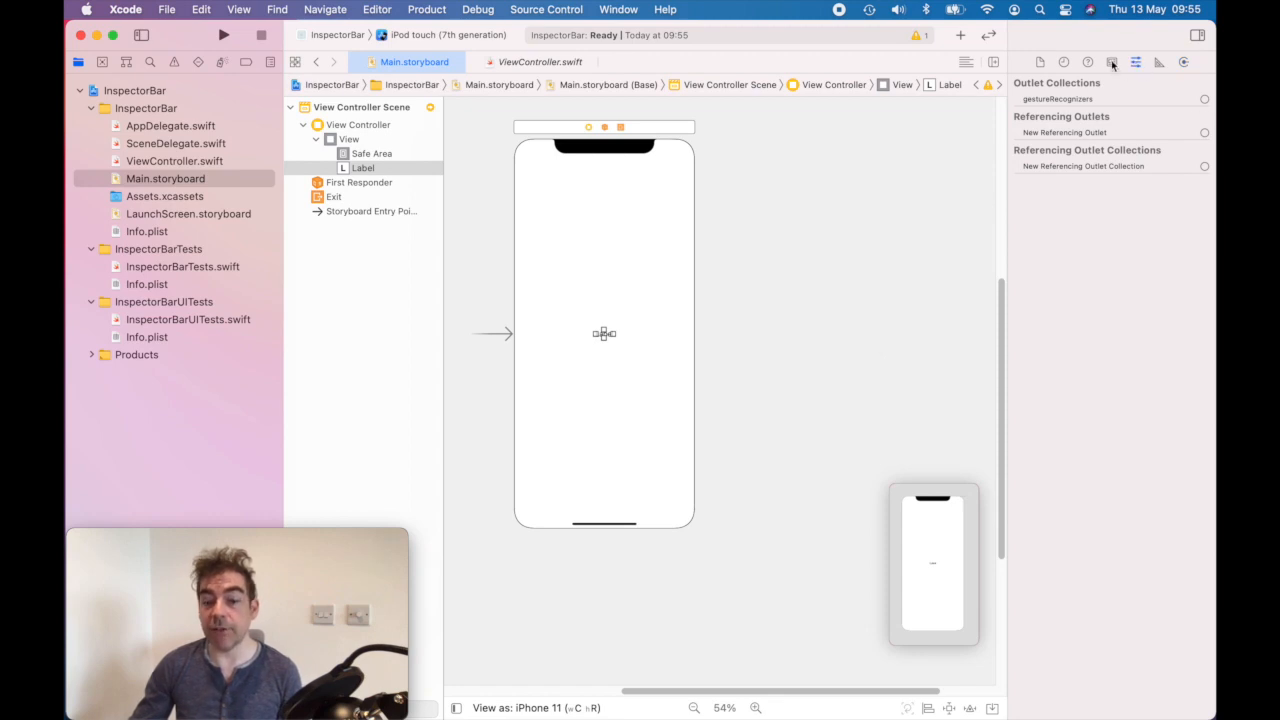
Return to the label's custom class, restoration ID and runtime attributes
left_click(1112, 62)
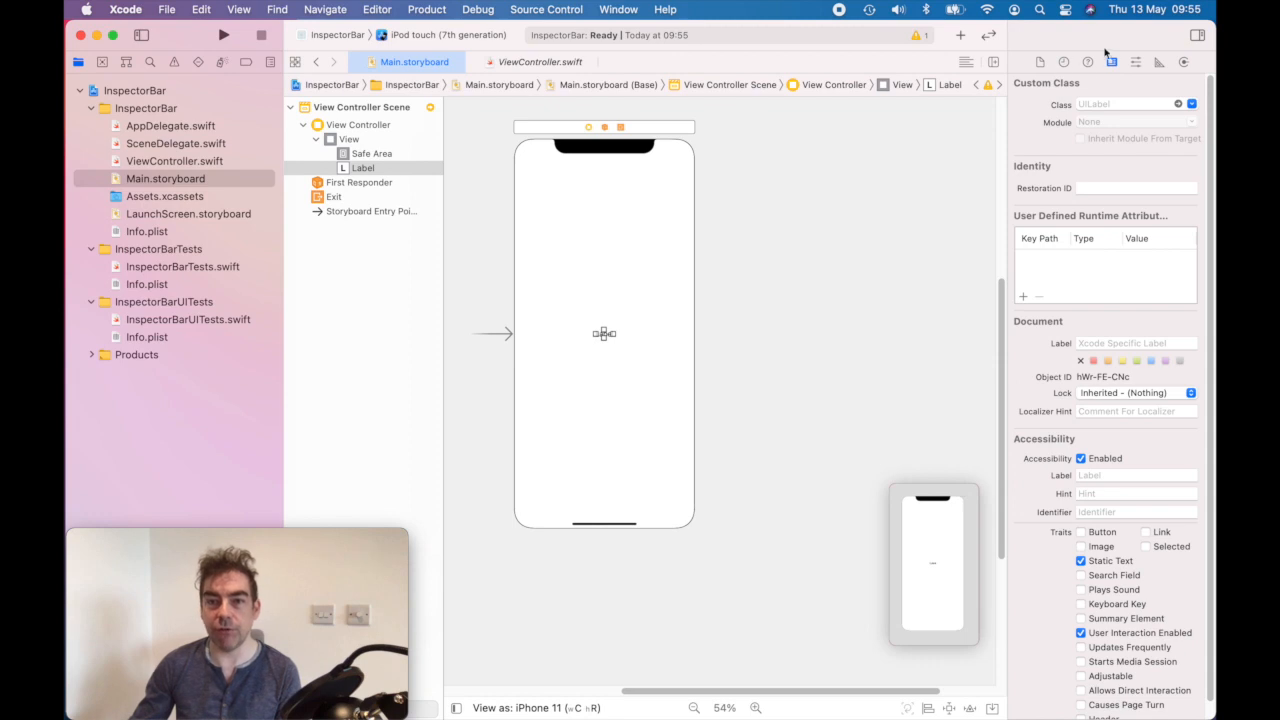
mouse_move(1016, 52)
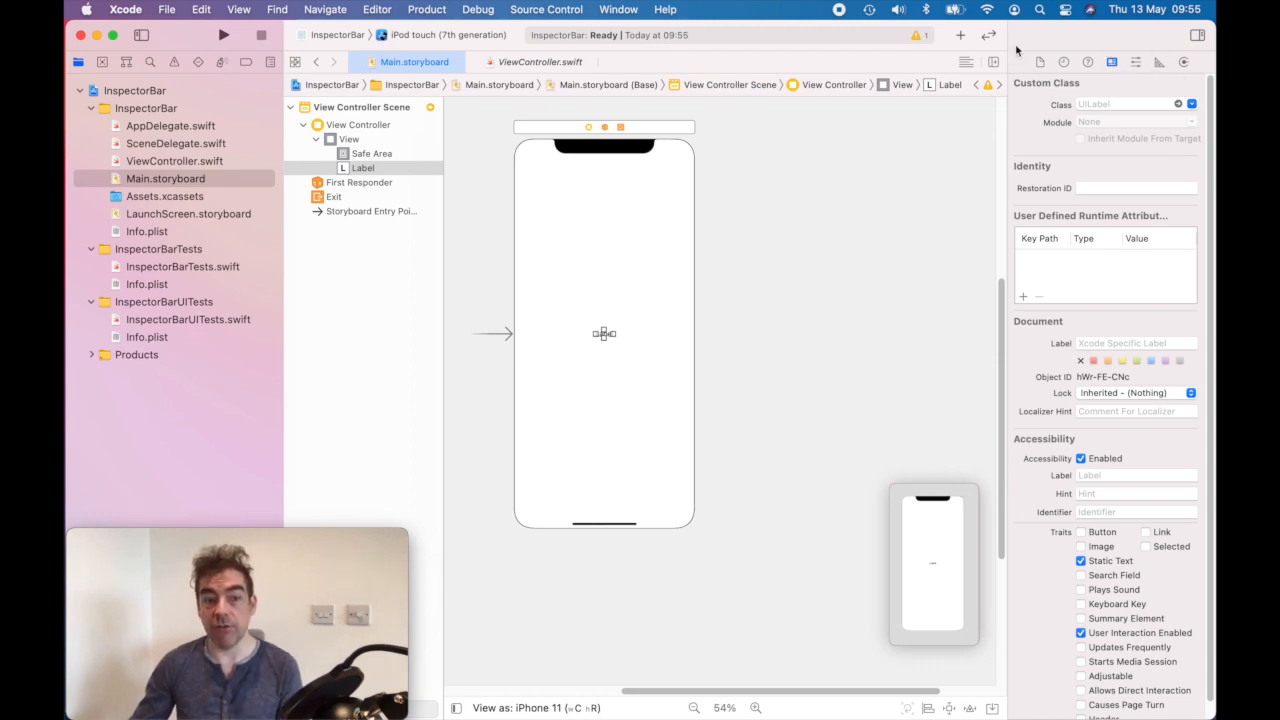
mouse_move(1044, 76)
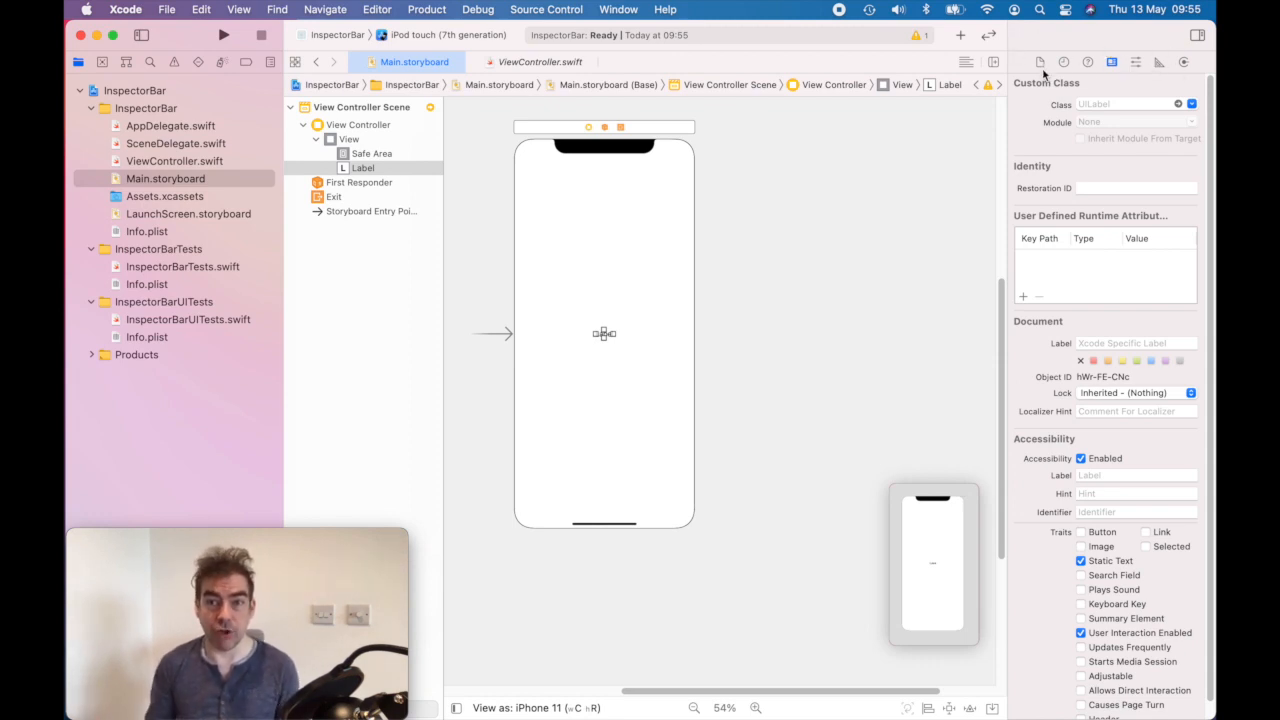